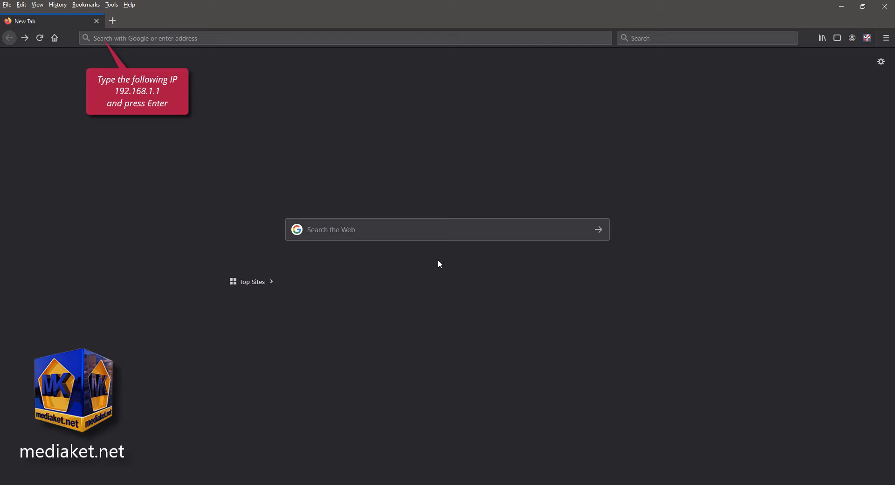
text(1)
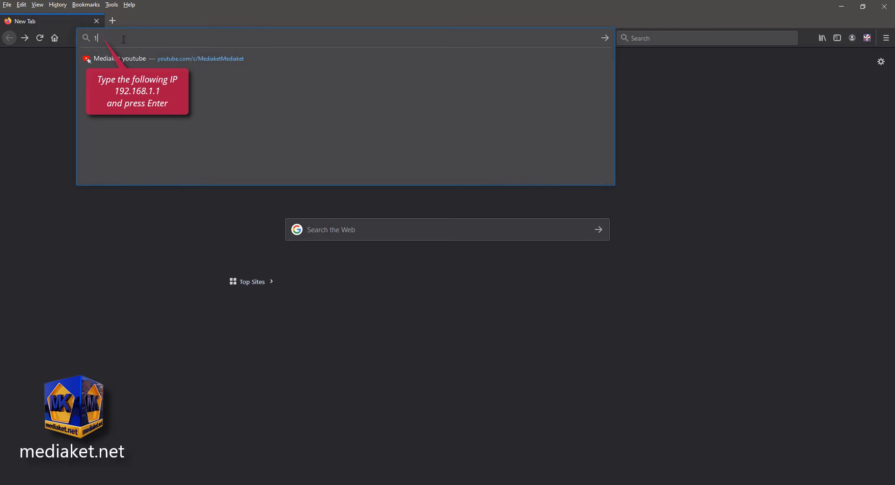
text(192.168.1.1)
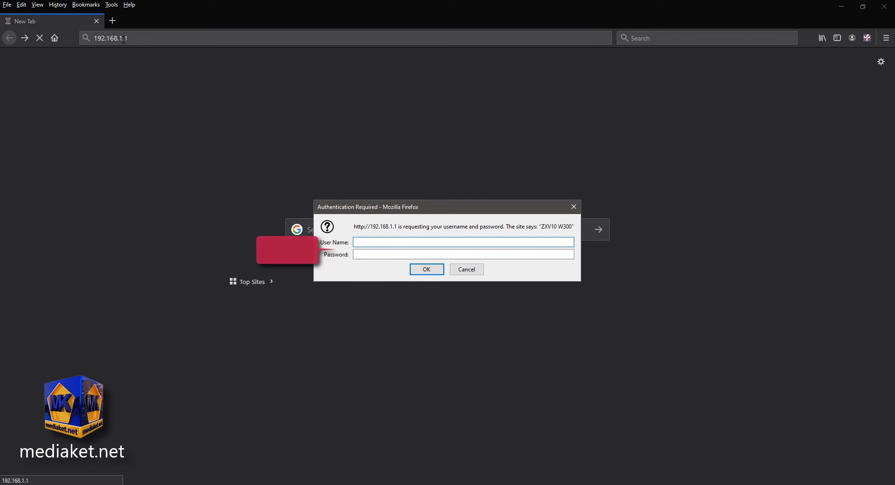
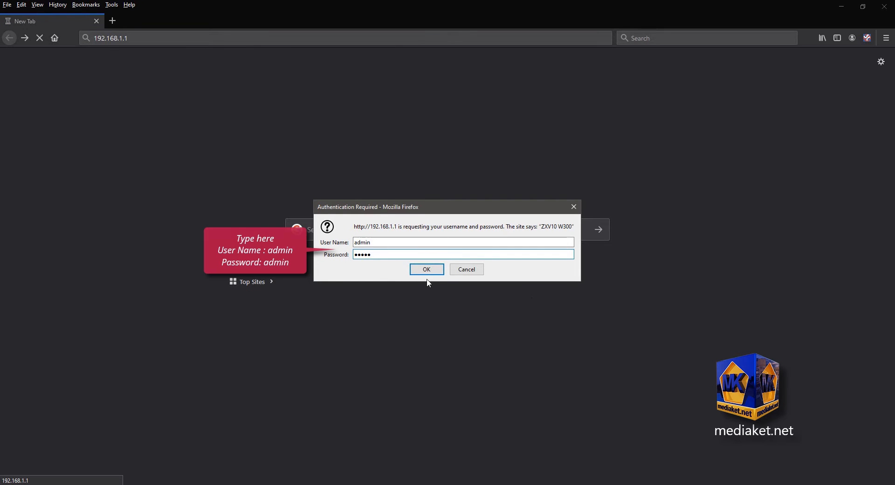
click(426, 269)
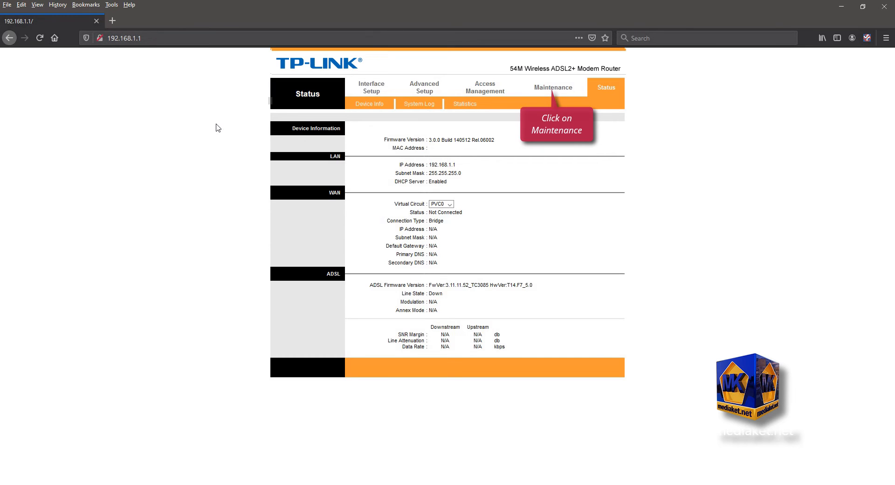
From Maintenance > Firmware, run ROMFILE SAVE and choose to save the rom-0 backup
click(552, 87)
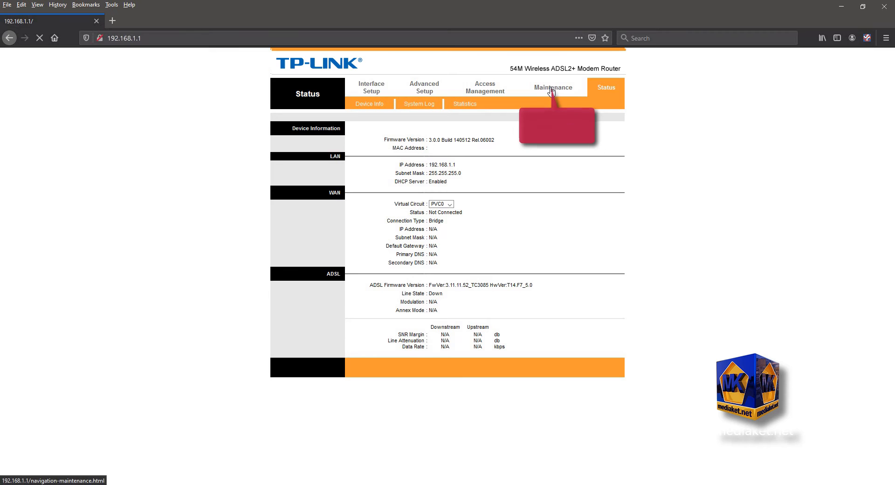
click(551, 88)
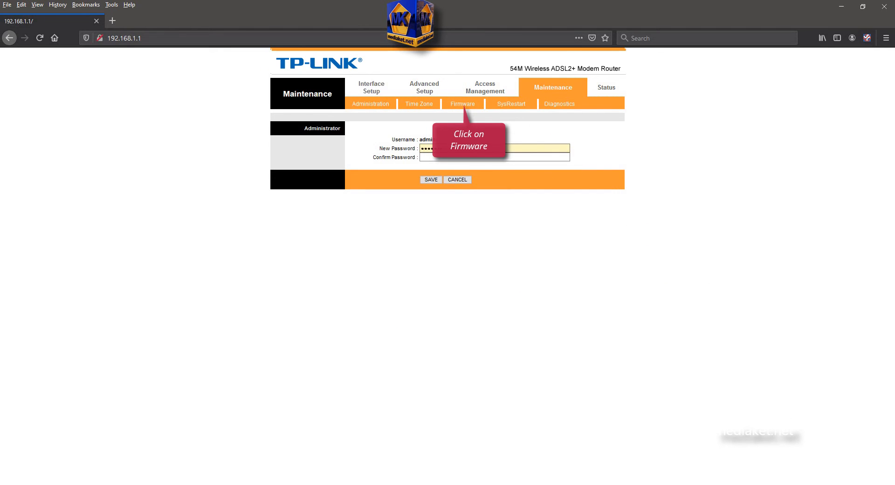
click(462, 103)
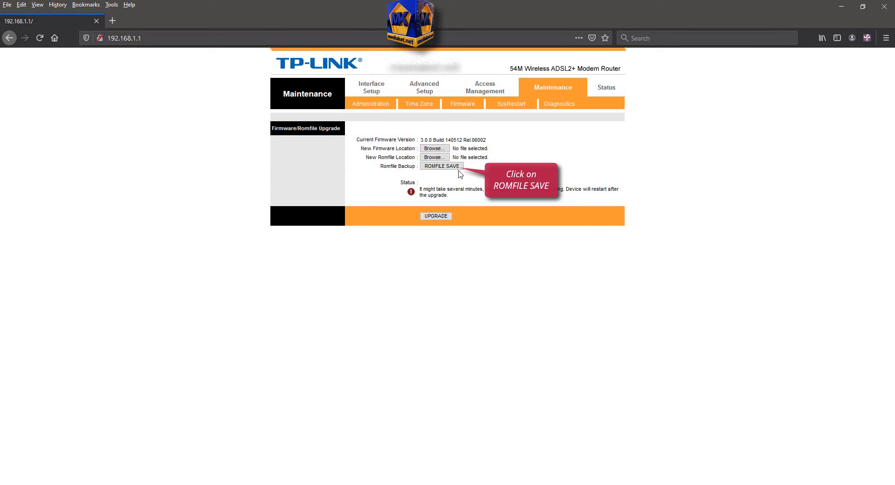
click(441, 166)
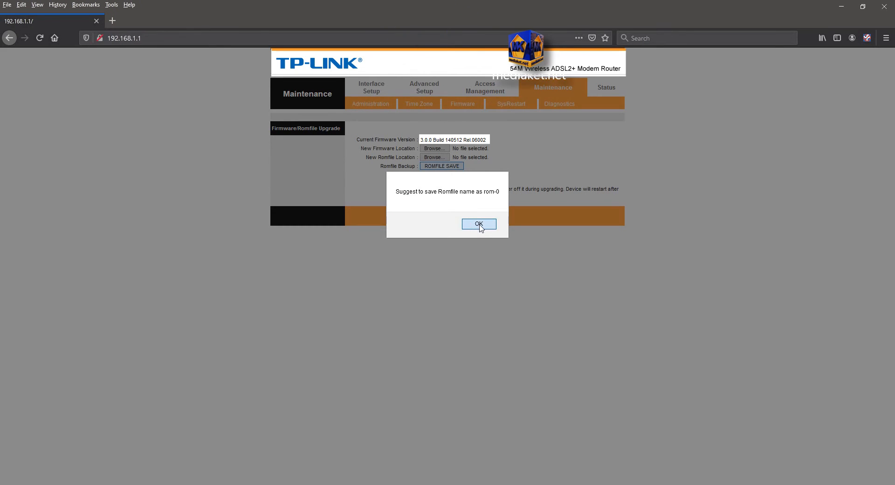
click(479, 223)
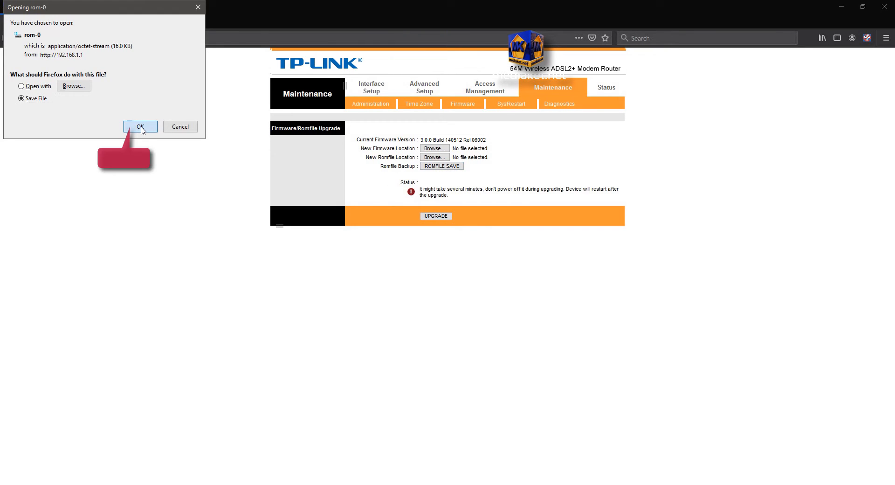
click(140, 126)
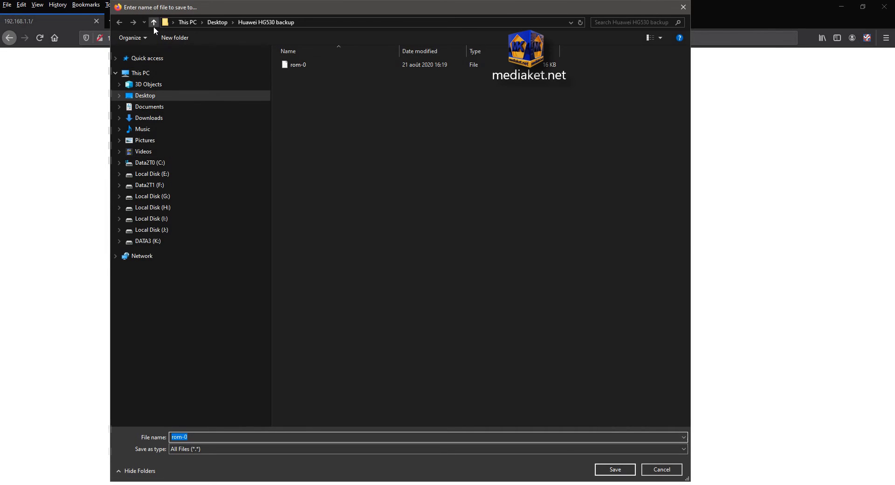
Save rom-0 into the TP-LINK TD-W8901G folder on the Desktop
click(154, 22)
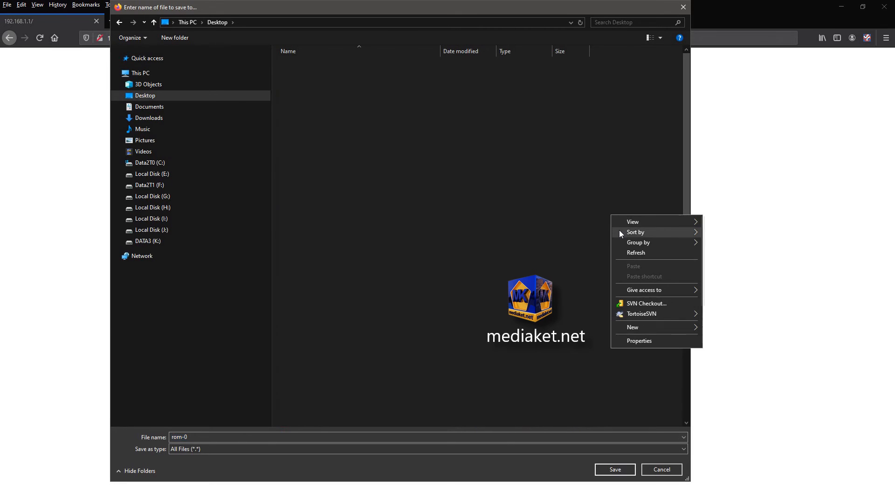
click(633, 327)
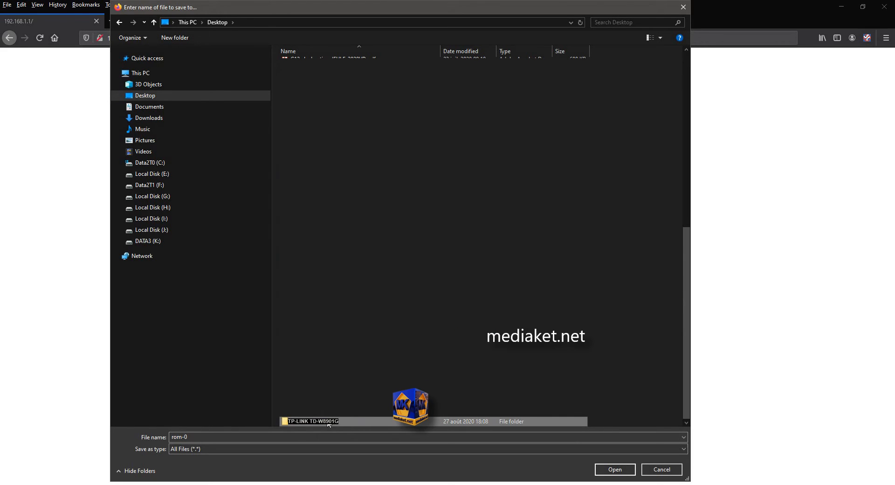
double_click(311, 421)
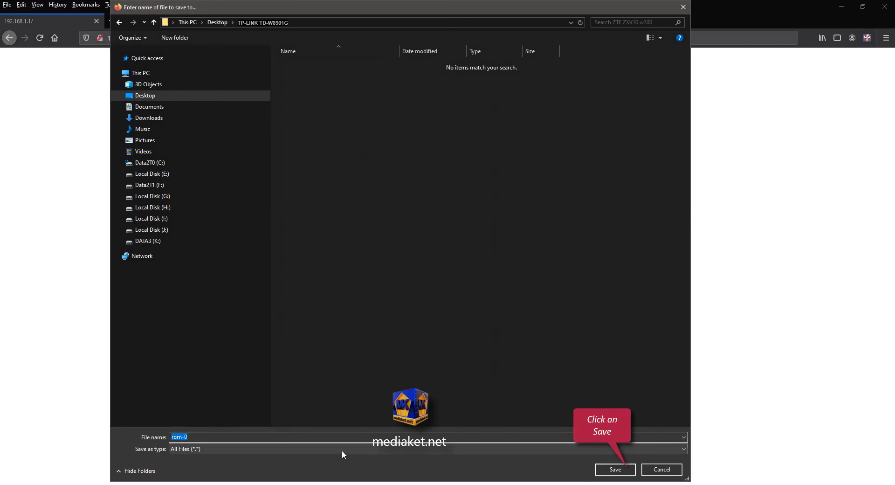
click(615, 469)
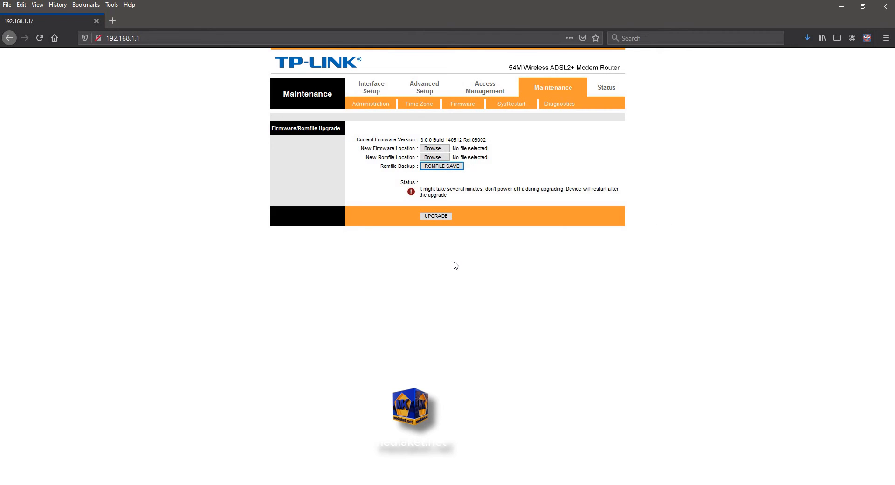
Confirm the rom-0 download completed, then return to the router's Status page
click(442, 166)
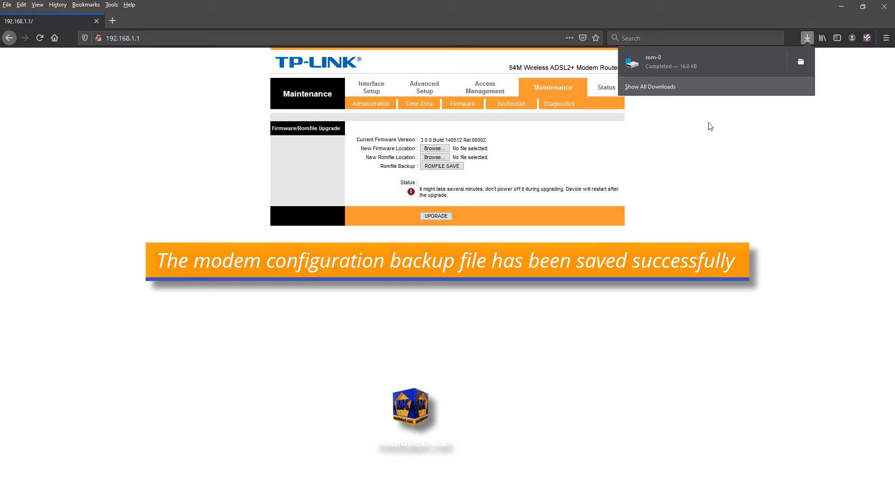
click(710, 136)
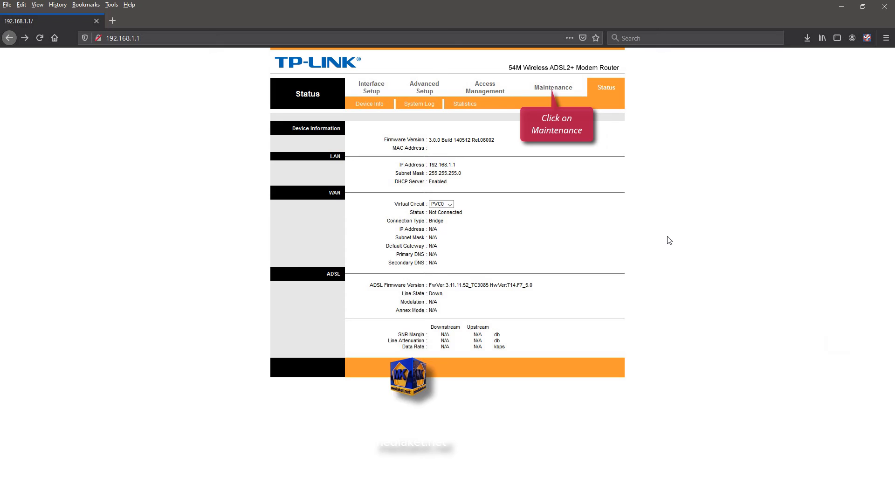
On Maintenance > Firmware, browse for a New Romfile Location to restore from
click(552, 87)
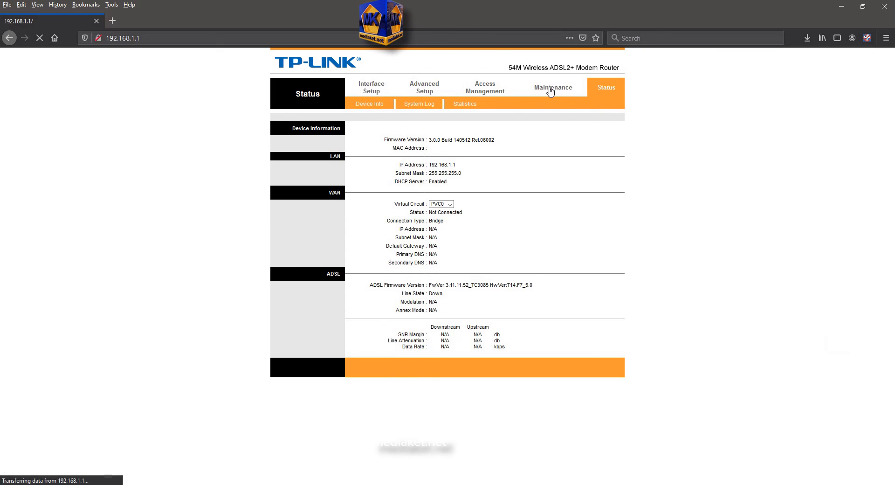
click(551, 88)
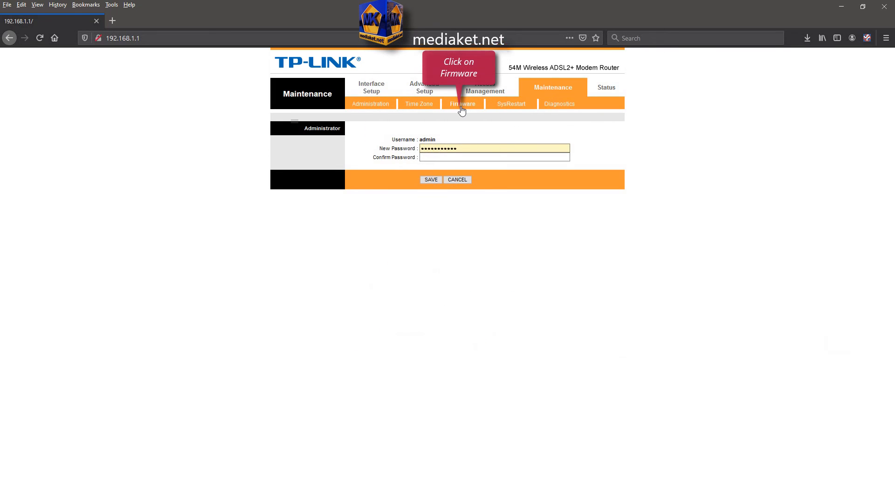
click(461, 103)
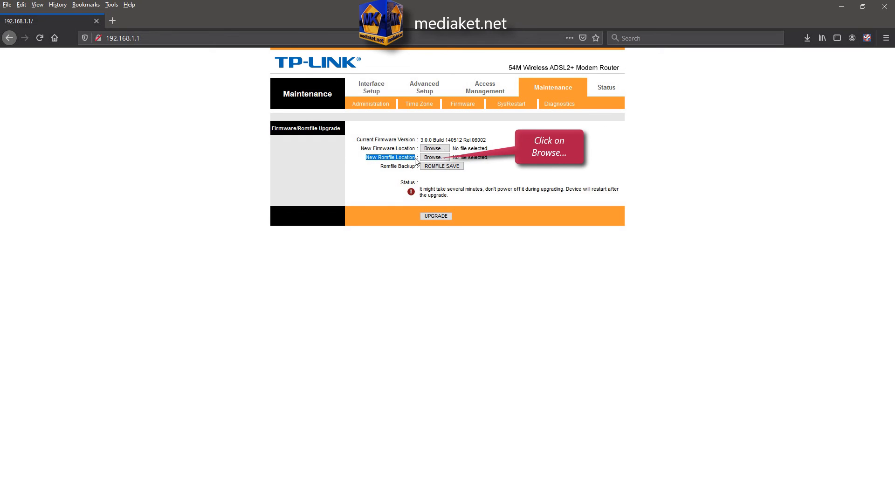
click(434, 157)
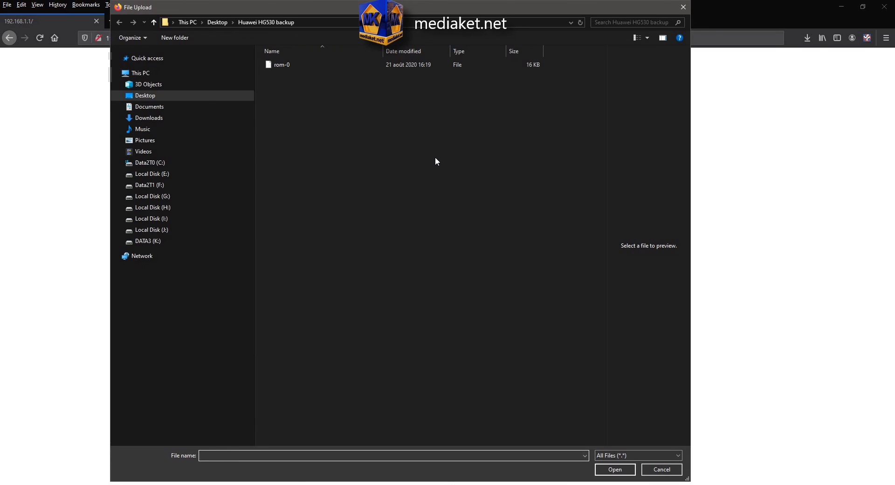
Choose rom-0 from the Desktop's TP-LINK TD-W8901G folder as the new romfile
click(154, 22)
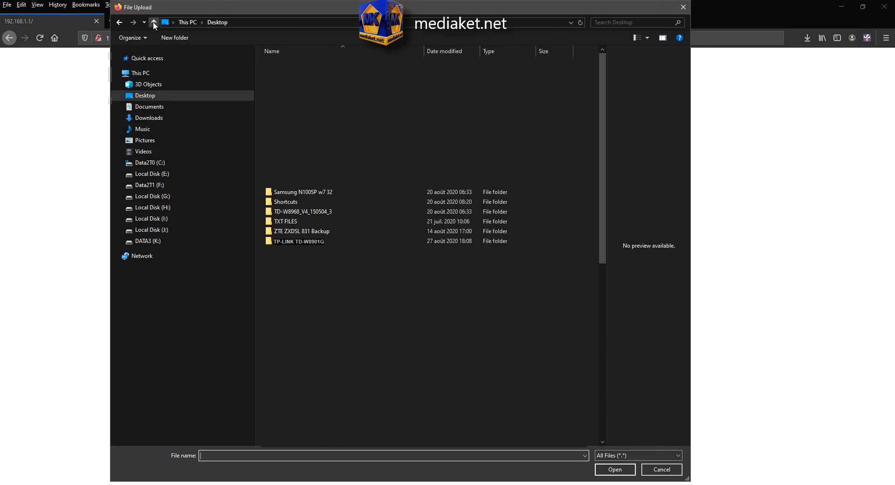
click(297, 241)
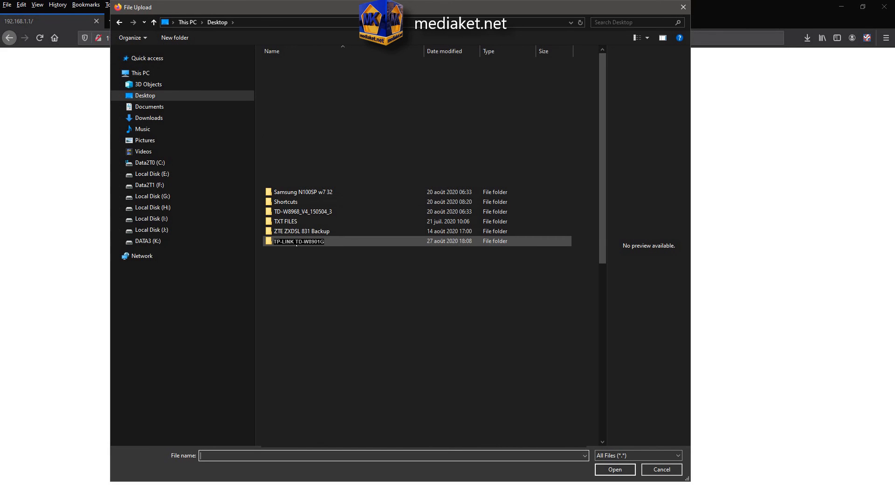
double_click(297, 241)
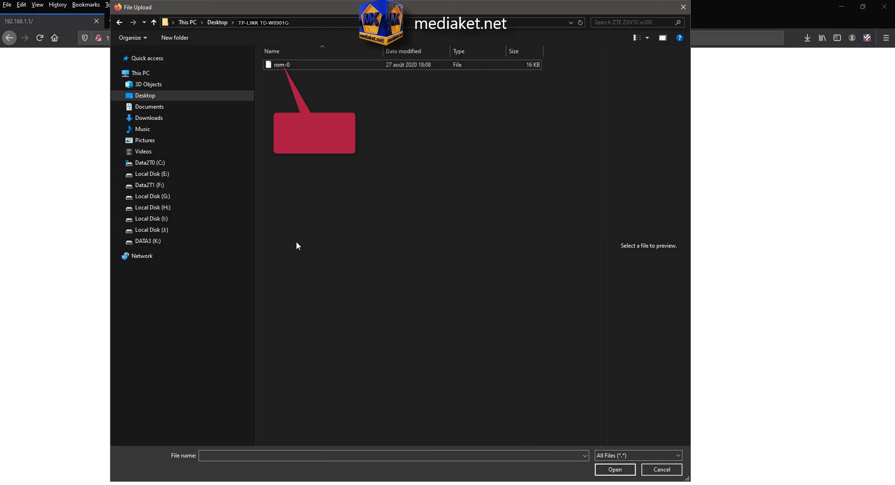
click(281, 64)
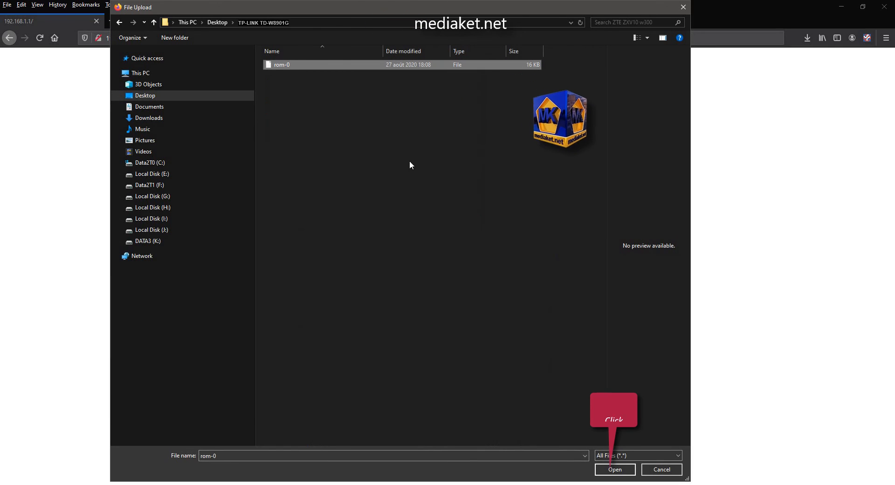
click(614, 469)
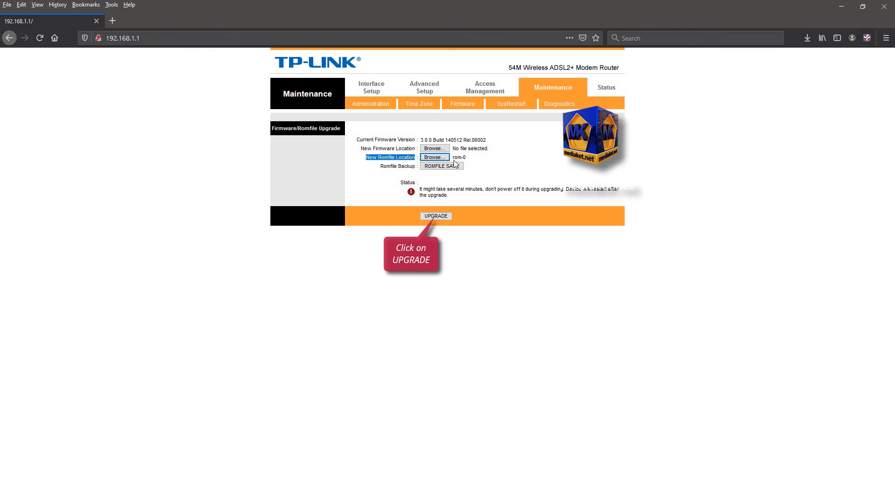
Upgrade with rom-0 until the restore reaches 100%, then begin re-entering admin credentials
click(436, 217)
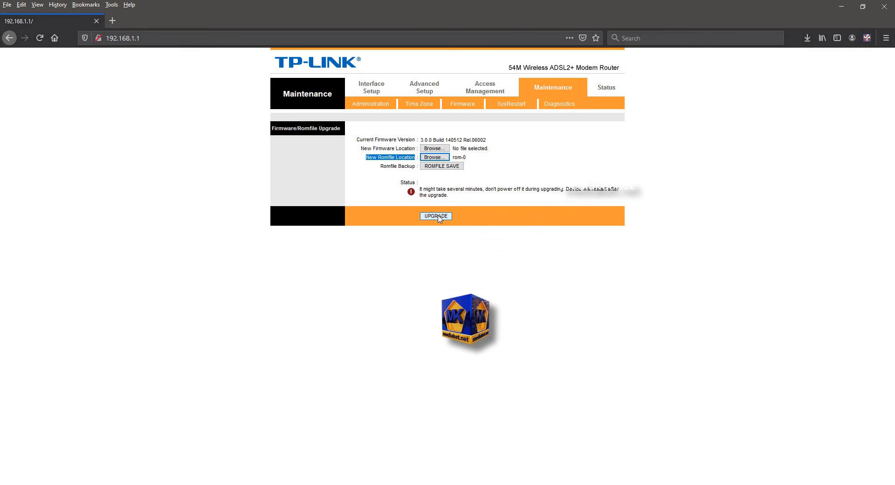
click(435, 216)
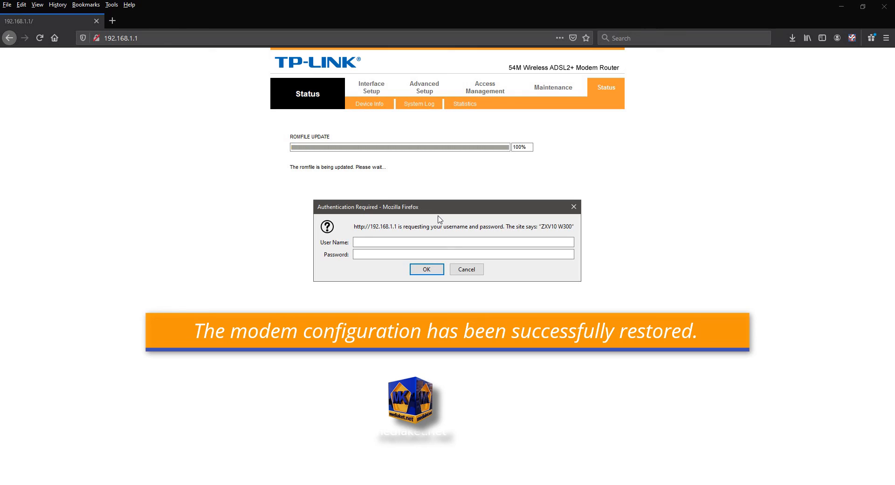
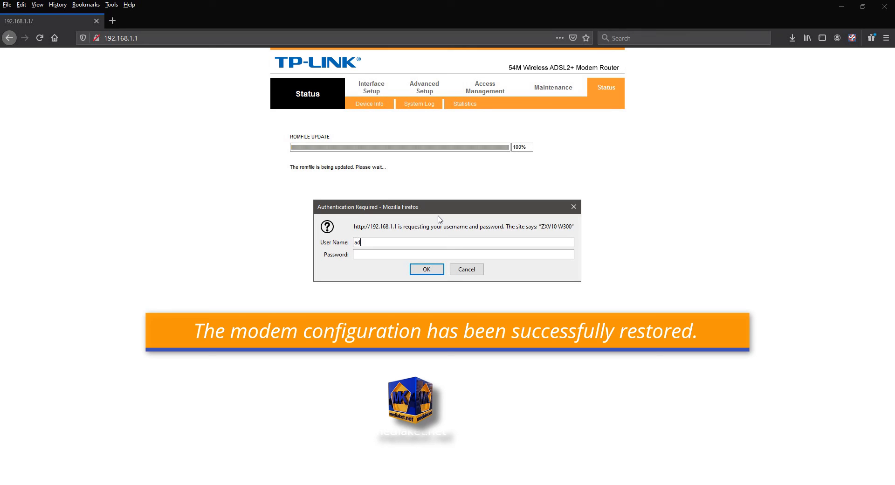